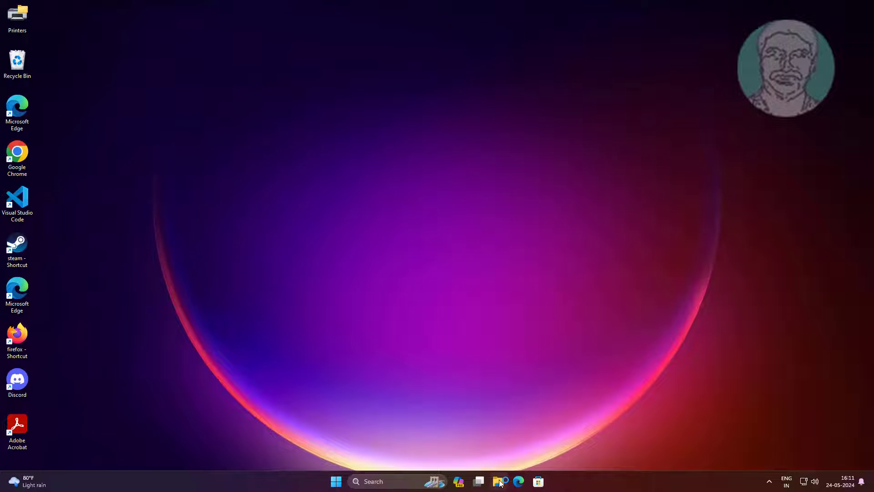
# Open File Explorer, go to This PC > Local Disk (C:), and scroll toward the Windows folder.
pyautogui.click(499, 481)
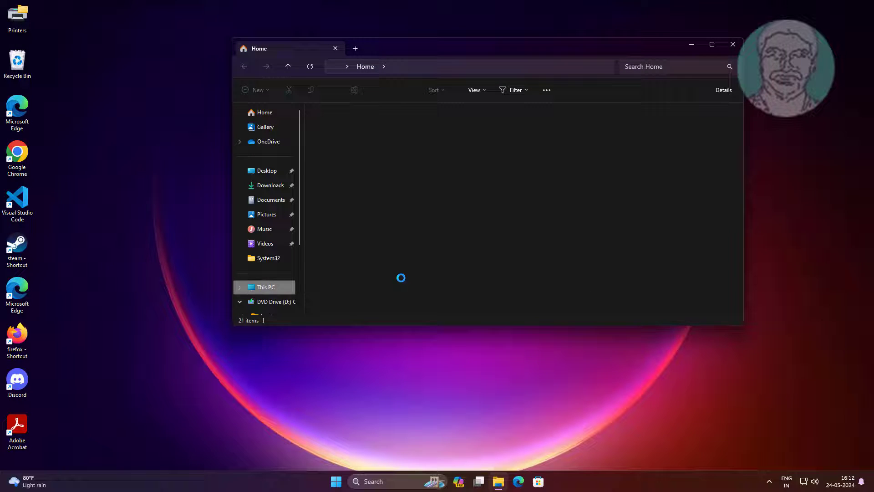
pyautogui.click(266, 286)
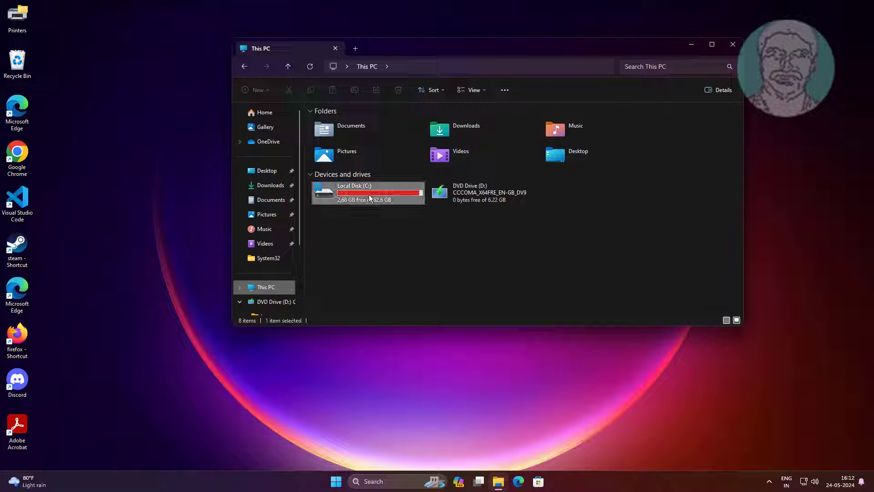
pyautogui.doubleClick(368, 192)
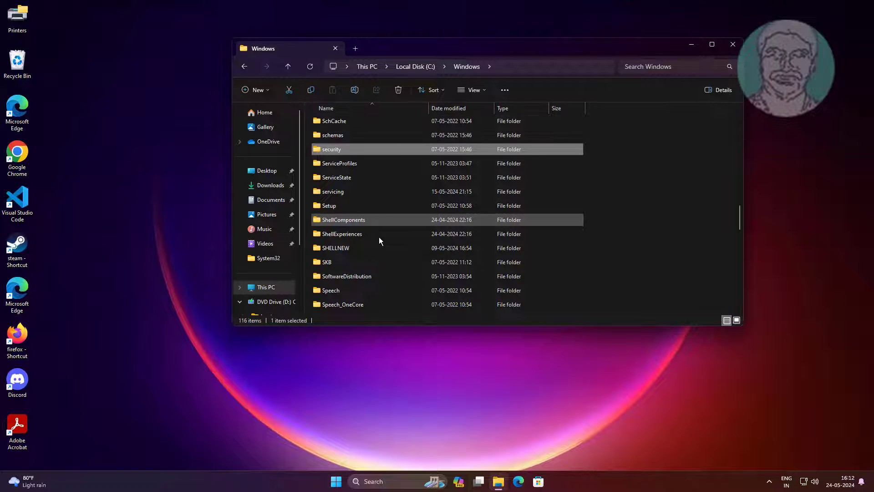
pyautogui.scroll(-3)
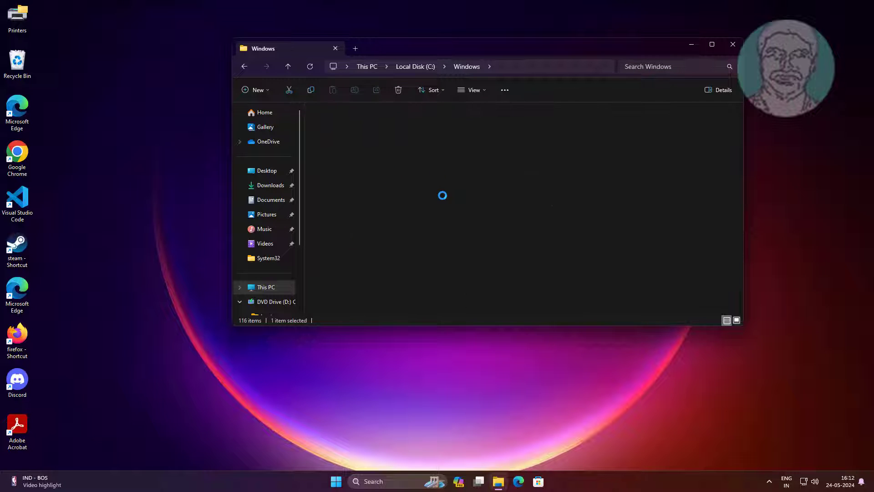
# Search System32 for 'wscript' to locate wscript.exe, then get Explorer off the screen.
pyautogui.doubleClick(268, 257)
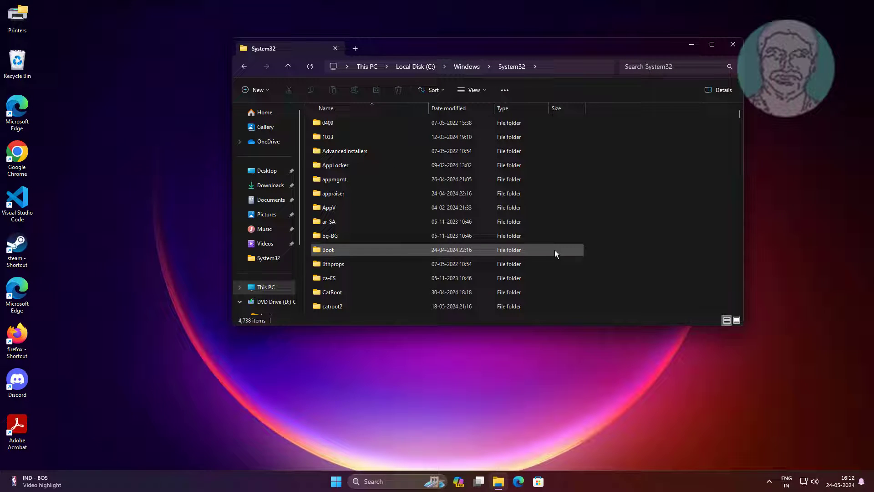
pyautogui.write('w')
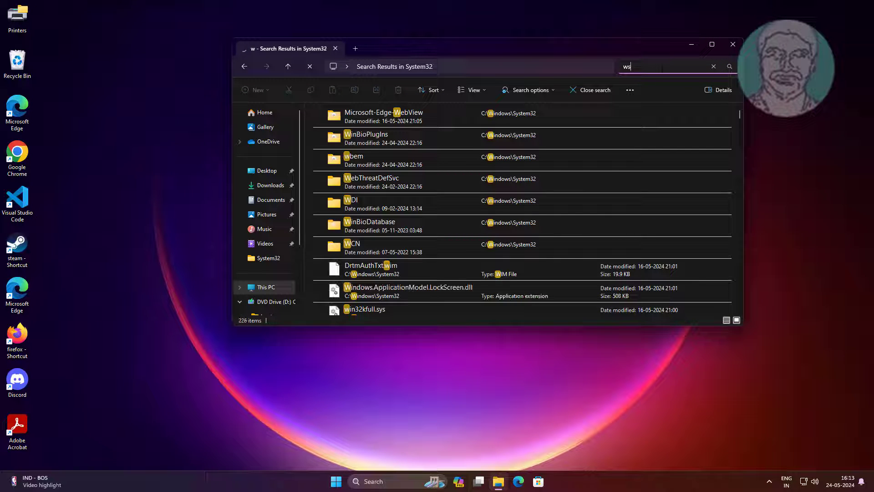
pyautogui.write('s')
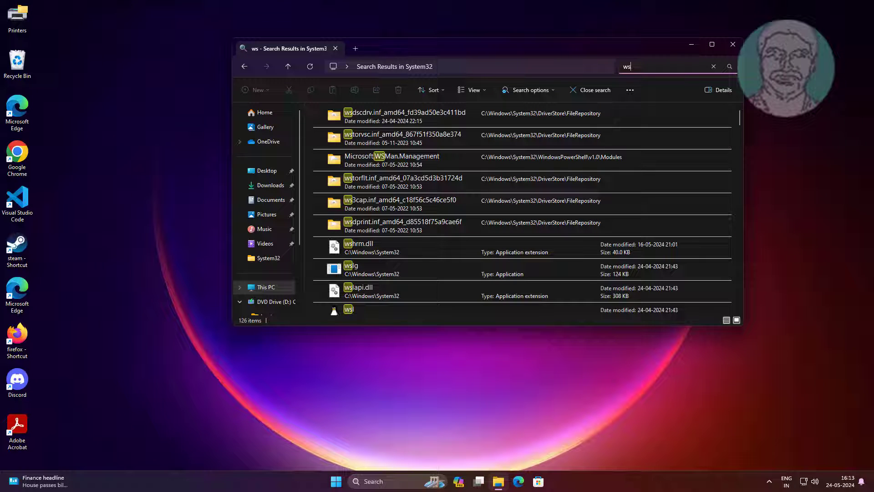
pyautogui.write('c')
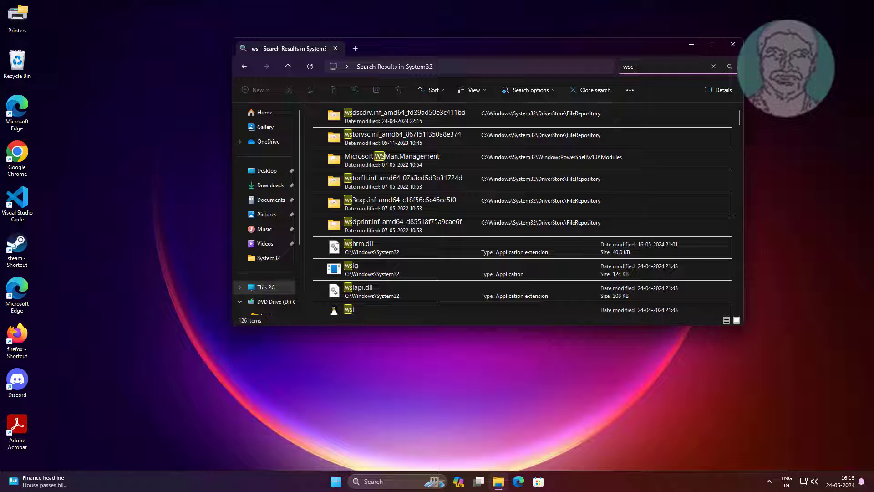
pyautogui.write('c')
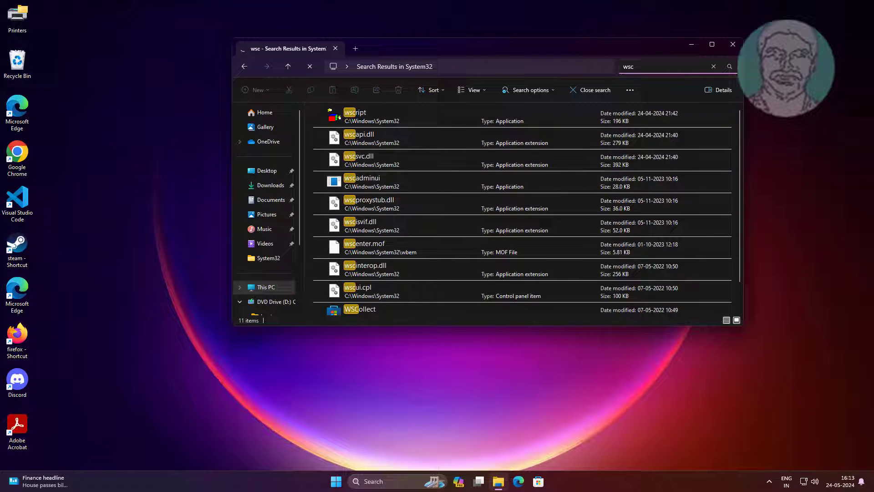
pyautogui.write('ri')
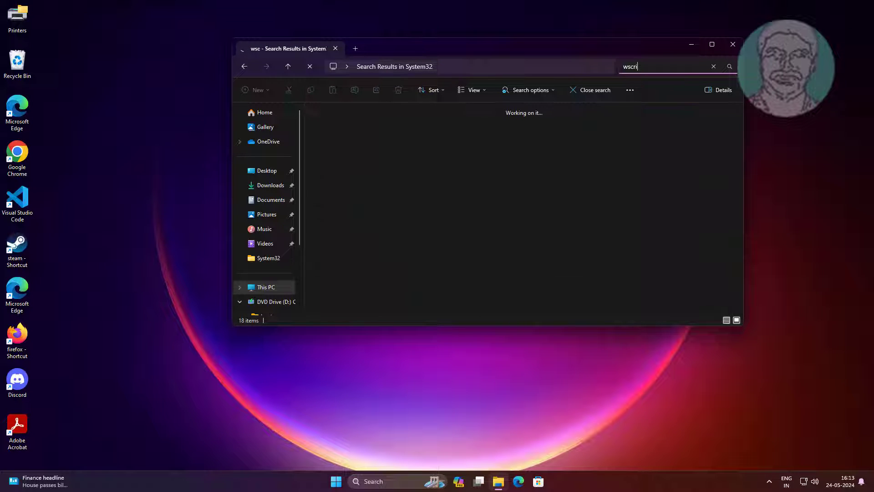
pyautogui.write('pt')
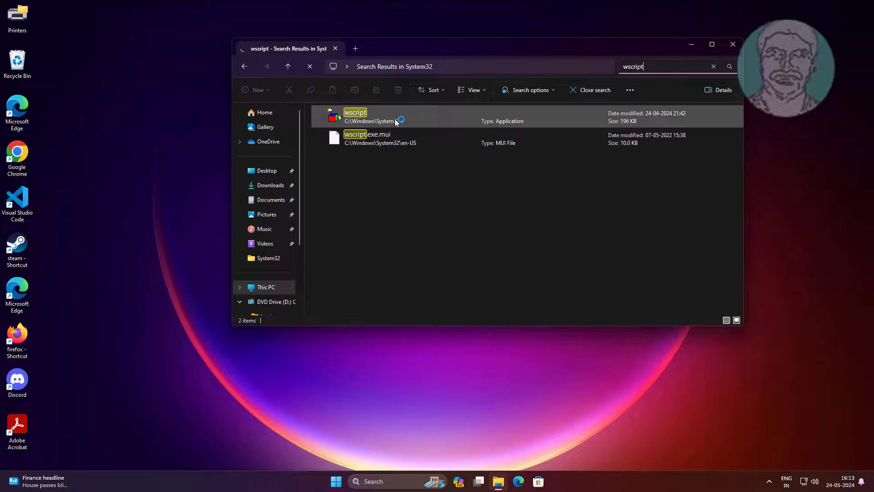
pyautogui.click(732, 44)
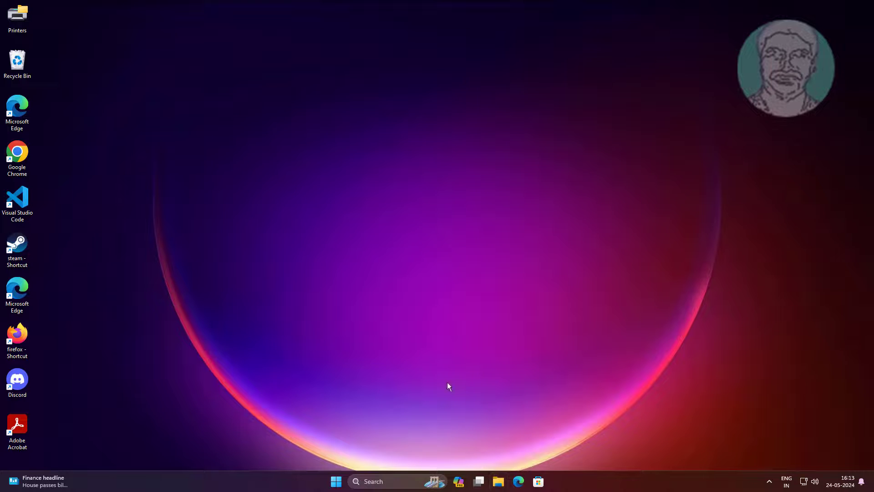
pyautogui.moveTo(407, 427)
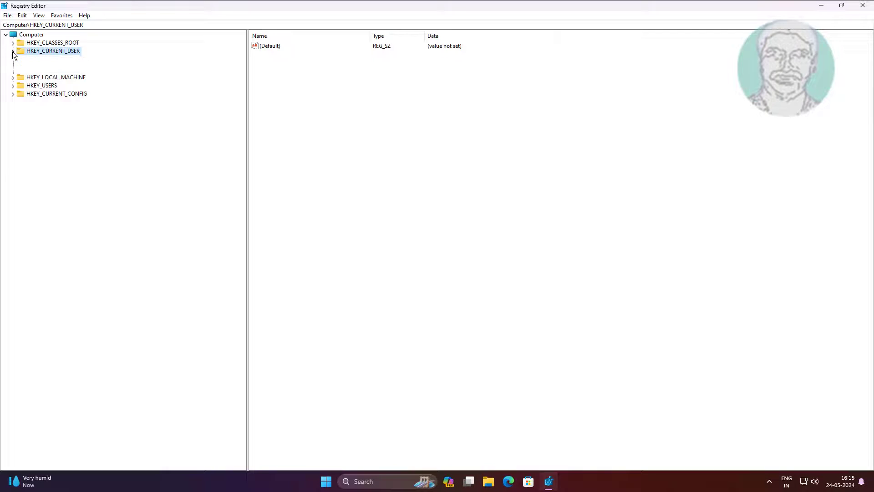
# Expand HKEY_CURRENT_USER > Software > Microsoft > Windows Script and select the Settings key.
pyautogui.click(13, 50)
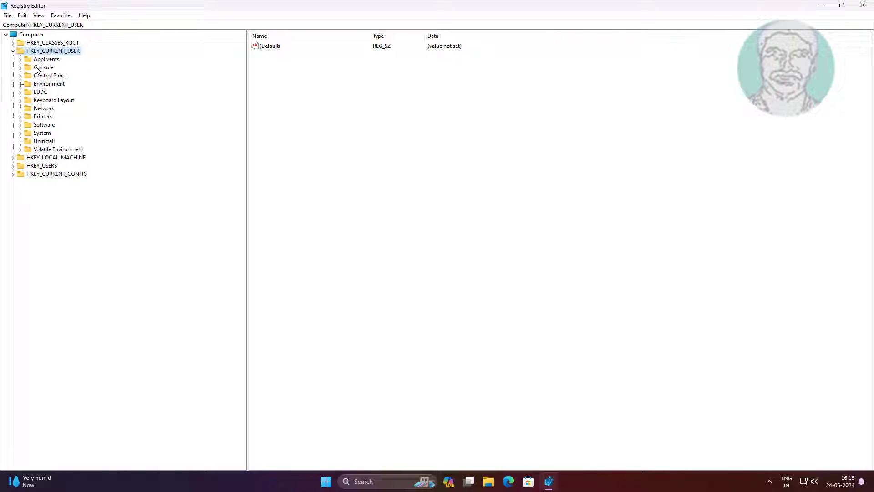
pyautogui.click(44, 124)
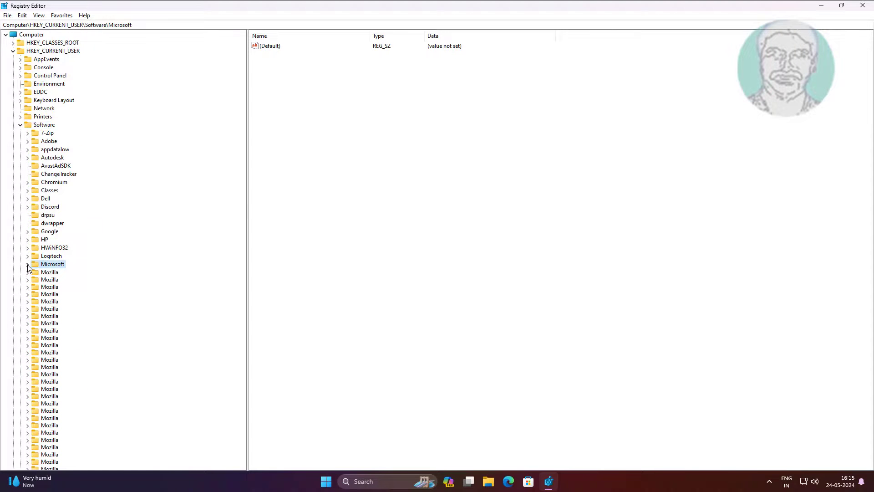
pyautogui.click(28, 264)
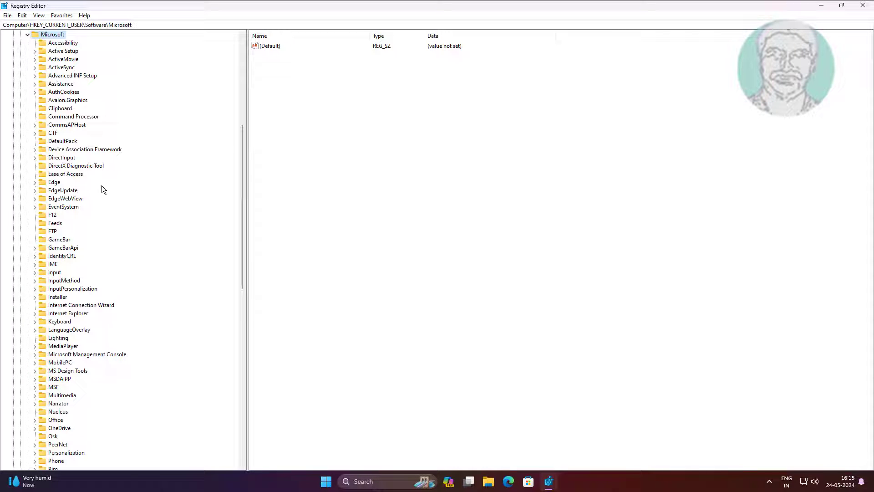
pyautogui.click(64, 280)
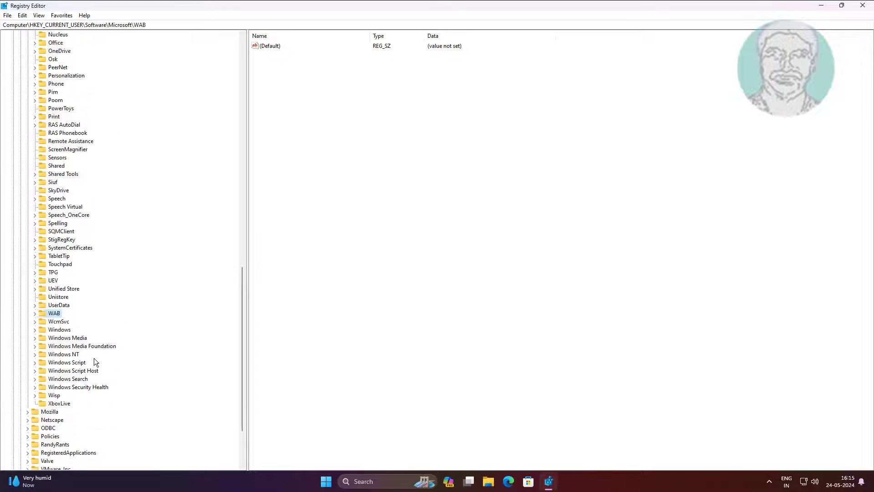
pyautogui.scroll(-3)
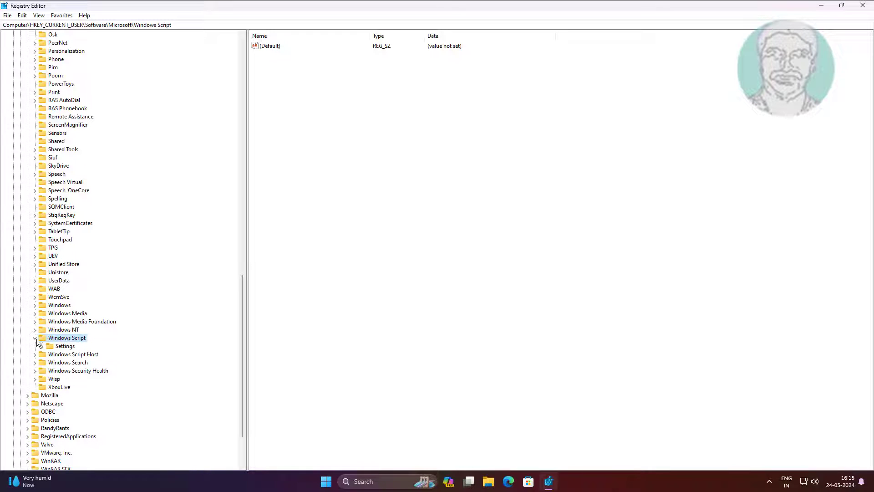
pyautogui.click(64, 346)
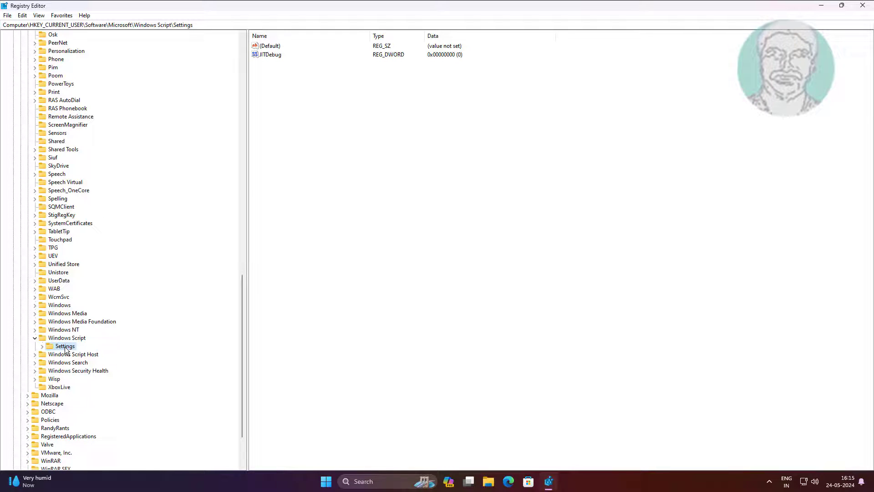
pyautogui.moveTo(107, 348)
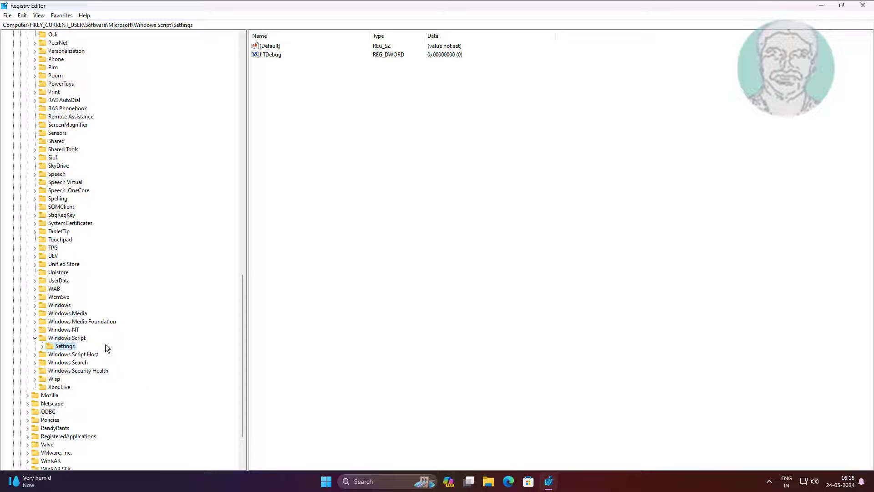
pyautogui.moveTo(44, 348)
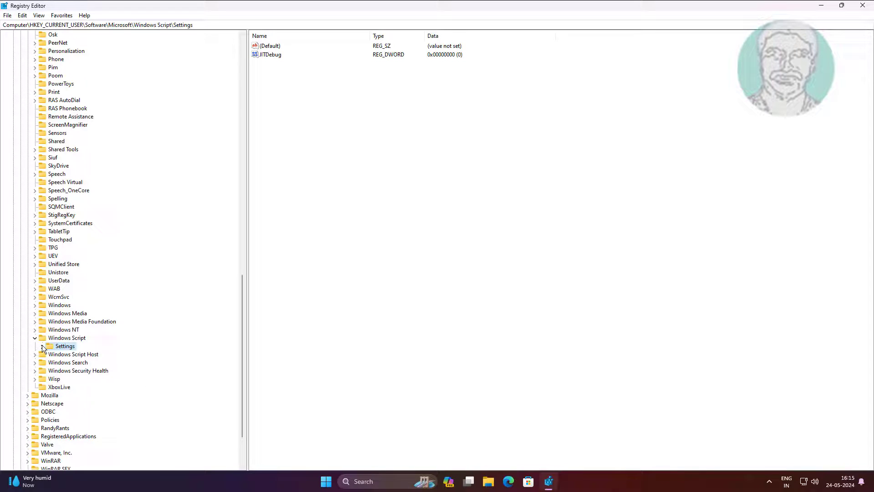
pyautogui.click(41, 345)
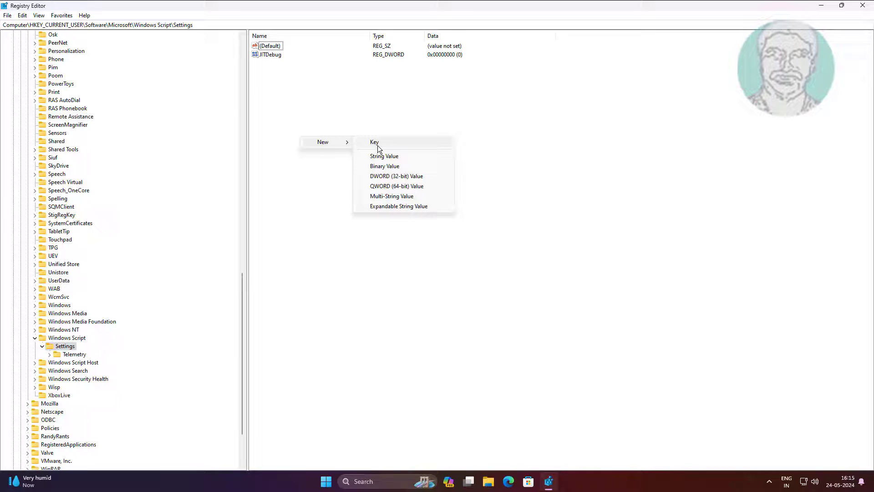
# Create a DWORD (32-bit) value named 'Enabled' under Settings with data 1.
pyautogui.click(397, 176)
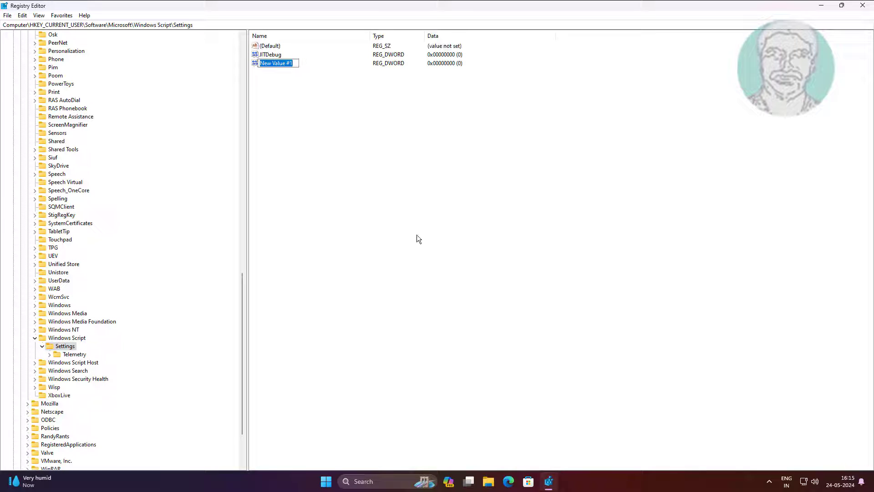
pyautogui.write('En')
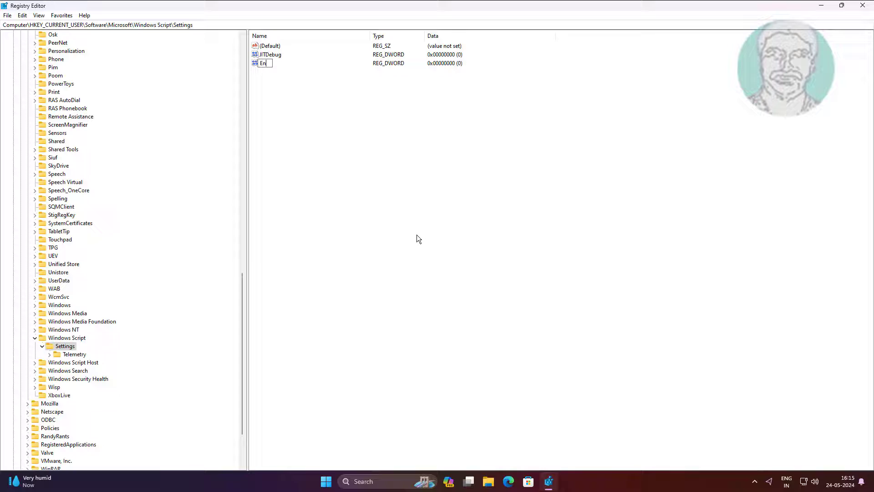
pyautogui.write('abled')
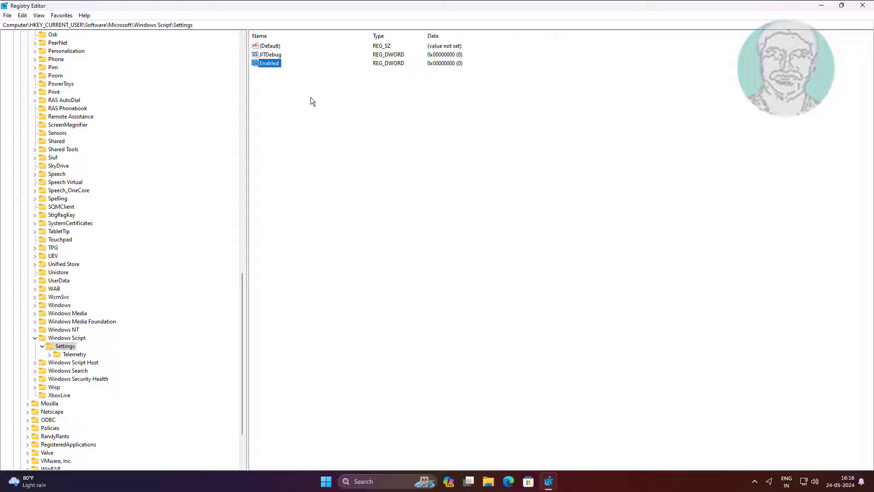
pyautogui.doubleClick(269, 63)
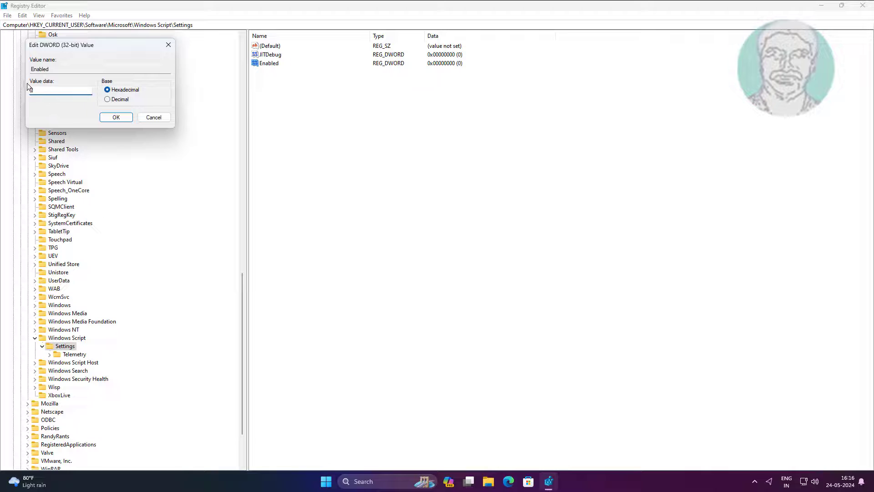
pyautogui.write('1')
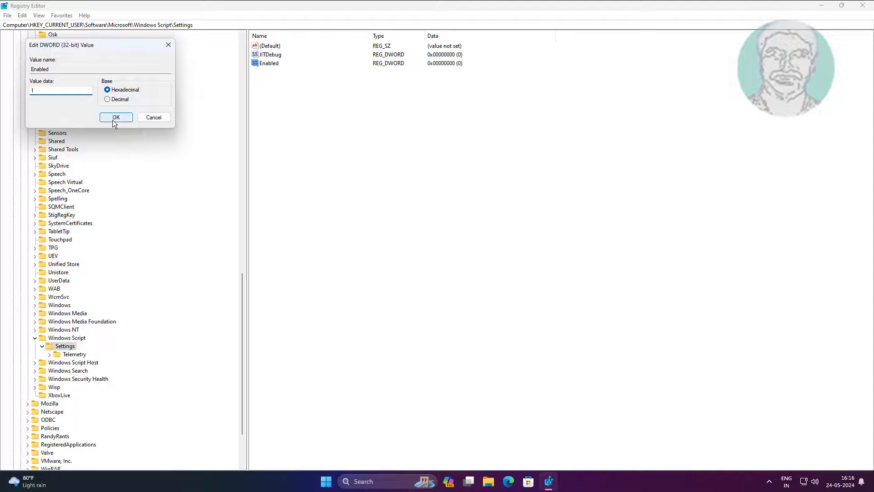
pyautogui.click(115, 117)
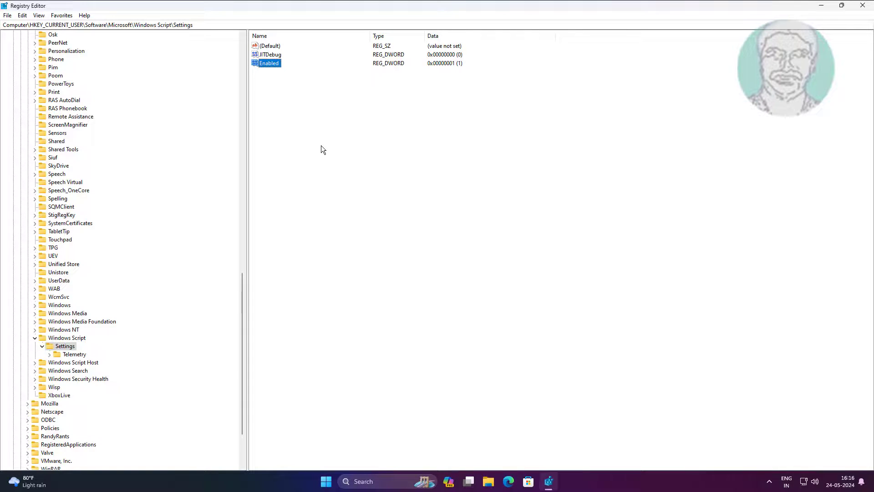
pyautogui.moveTo(329, 170)
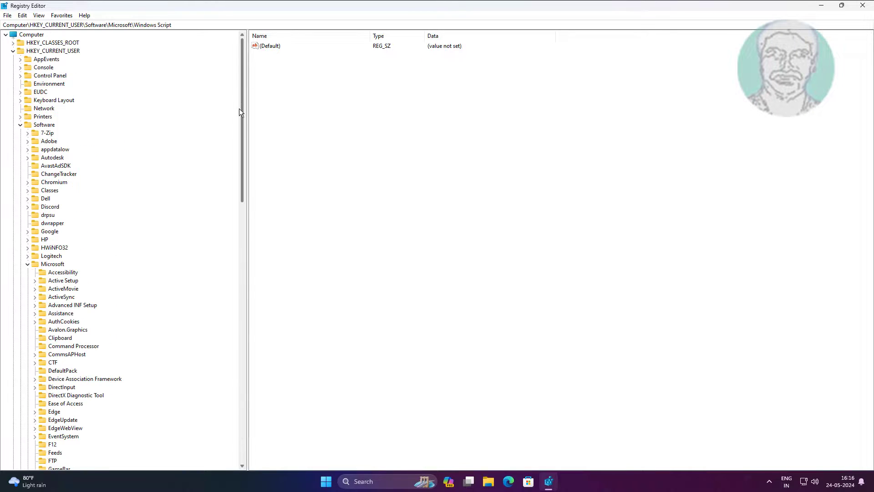
# Collapse the Microsoft and Software keys in the registry tree.
pyautogui.click(27, 264)
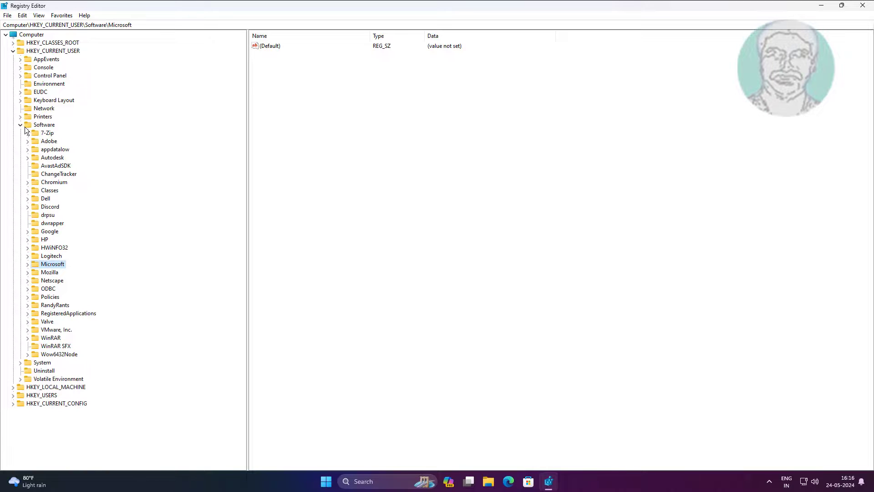
pyautogui.click(12, 50)
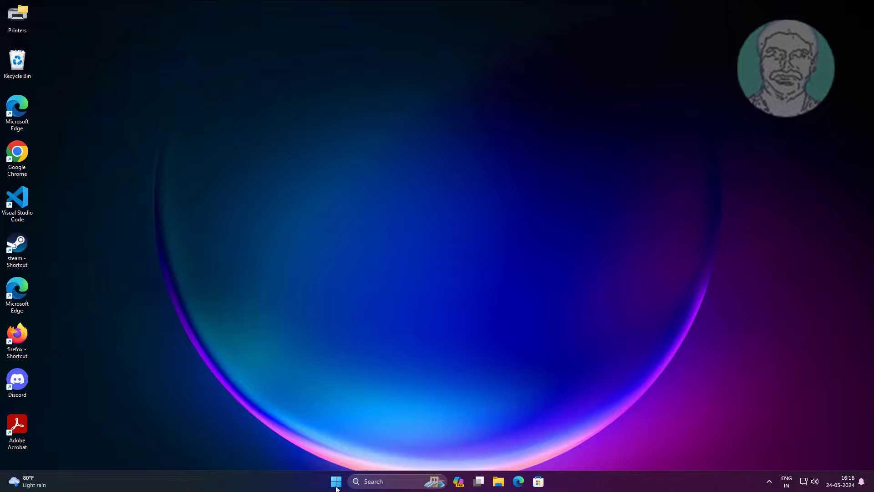
# Restart Windows through the Start menu's power options.
pyautogui.click(336, 481)
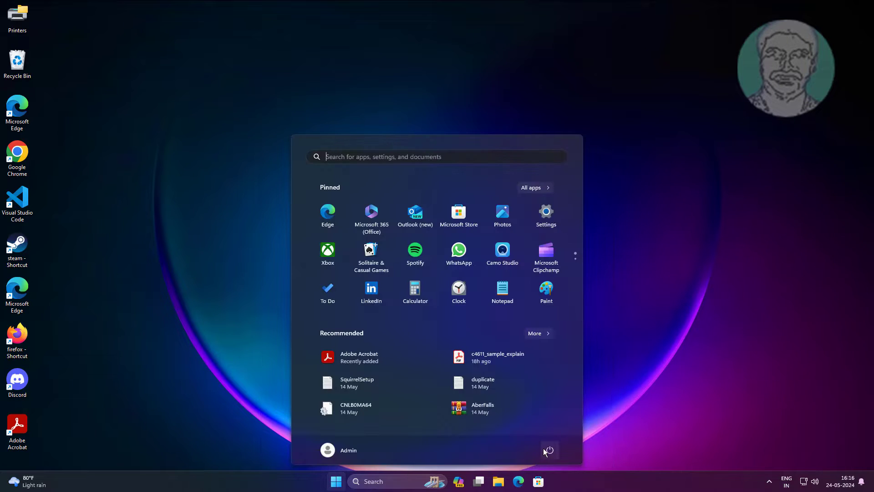
pyautogui.click(549, 450)
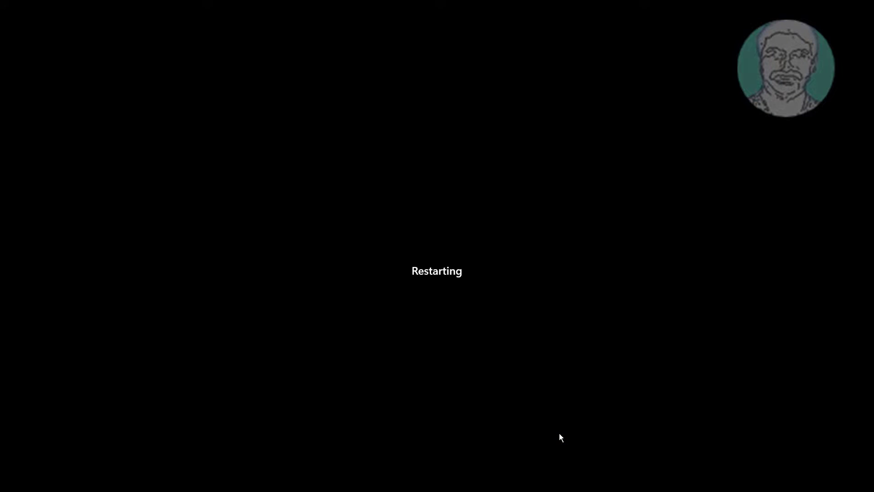